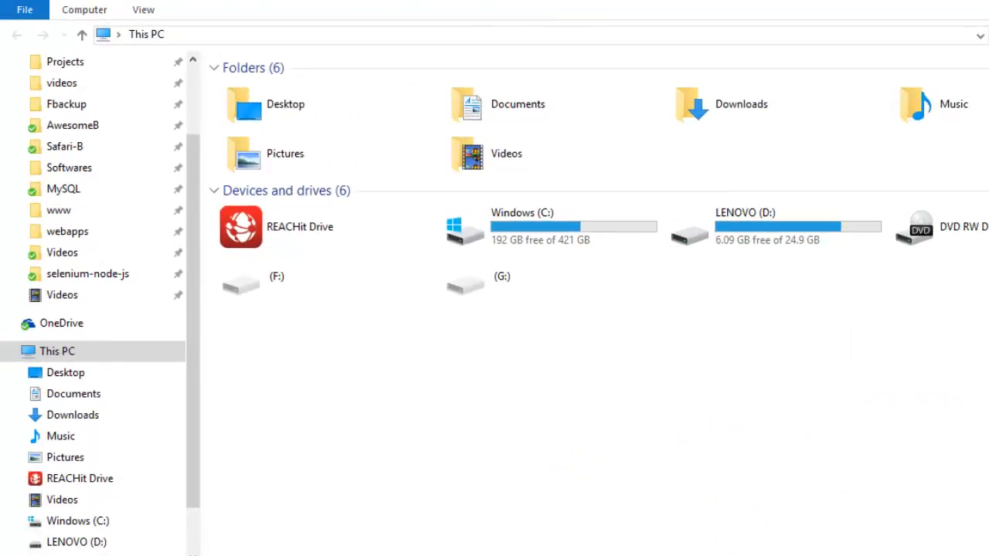
{"action": "mouse_move", "coordinate": [578, 389]}
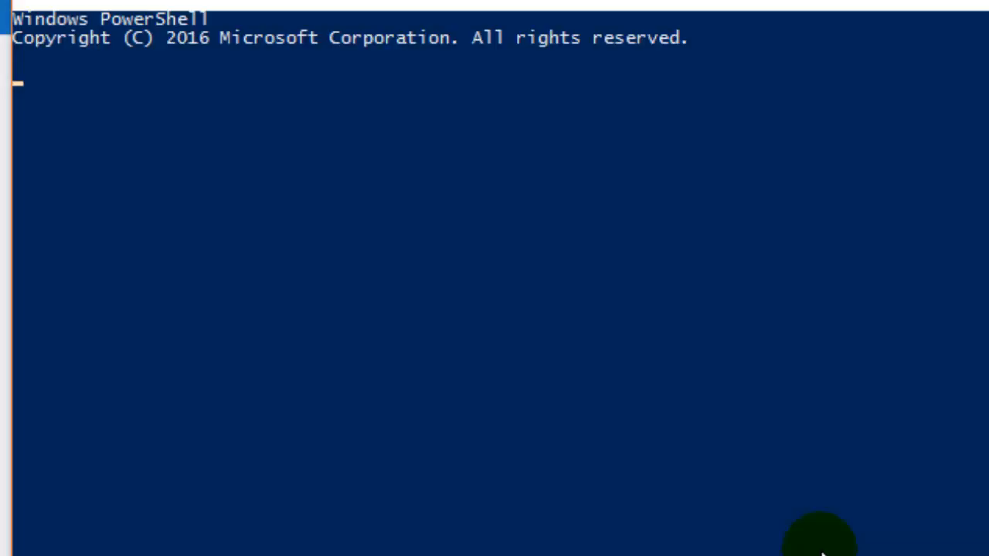
Run mysql -uroot -p to log in to the MySQL monitor as root.
{"action": "type", "text": "mysql -"}
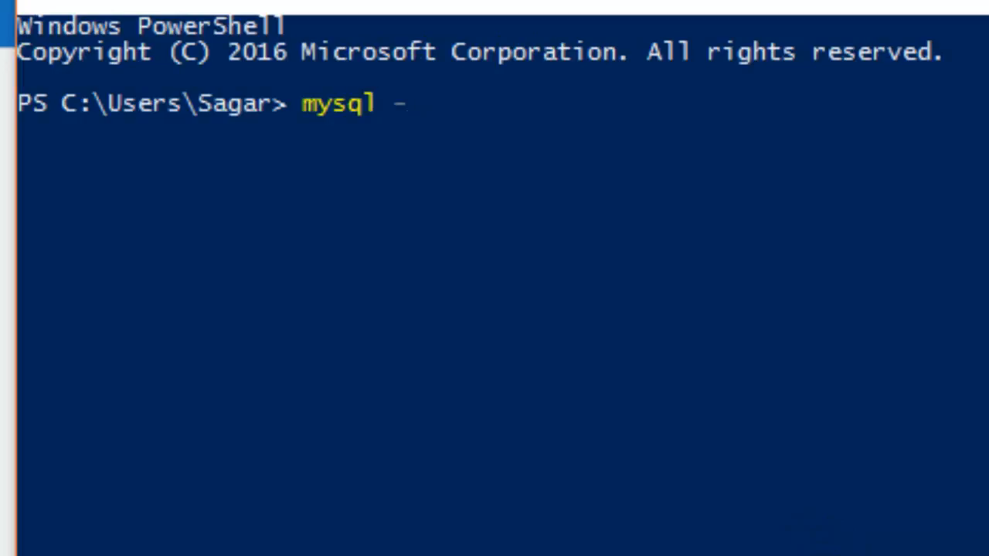
{"action": "type", "text": "u"}
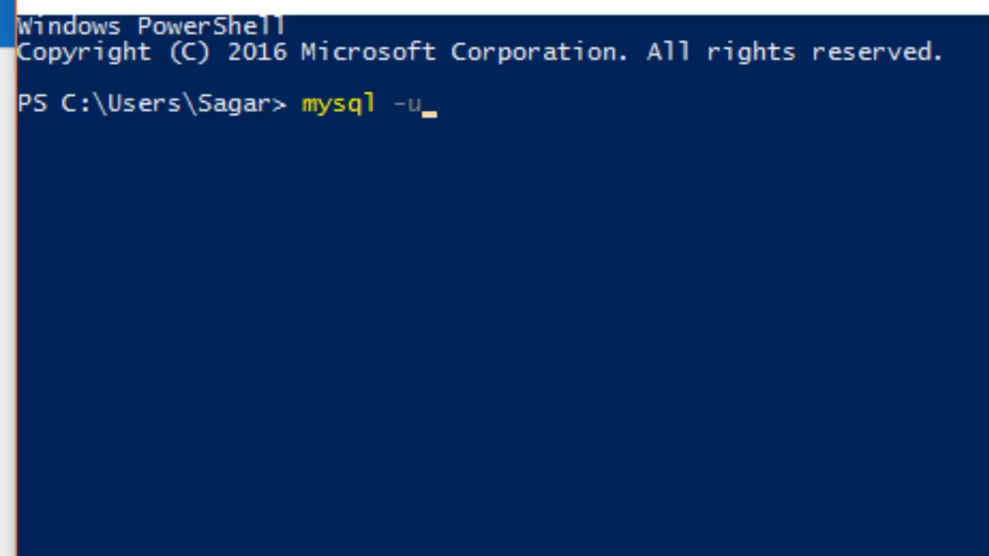
{"action": "type", "text": "roo"}
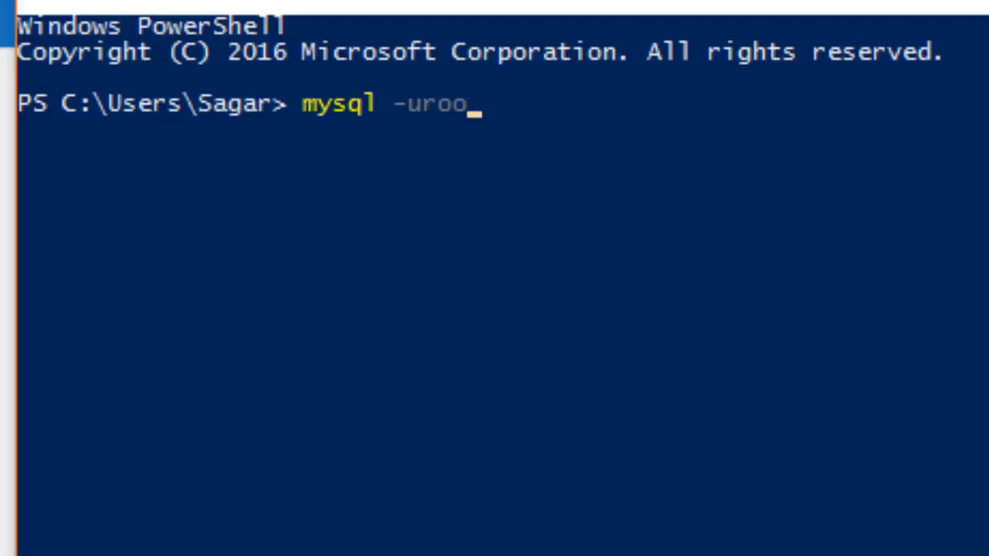
{"action": "type", "text": "t -"}
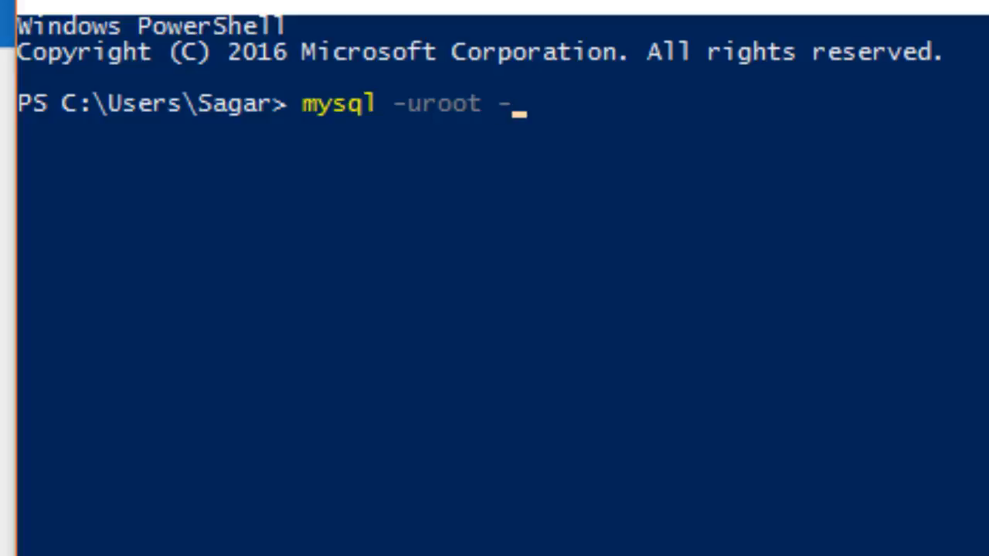
{"action": "type", "text": "p"}
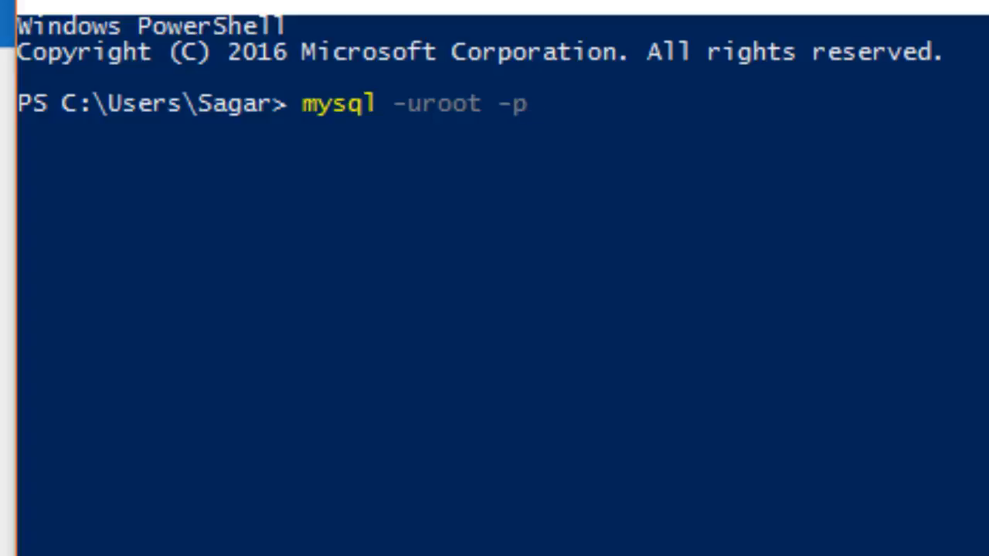
{"action": "key", "text": "Return"}
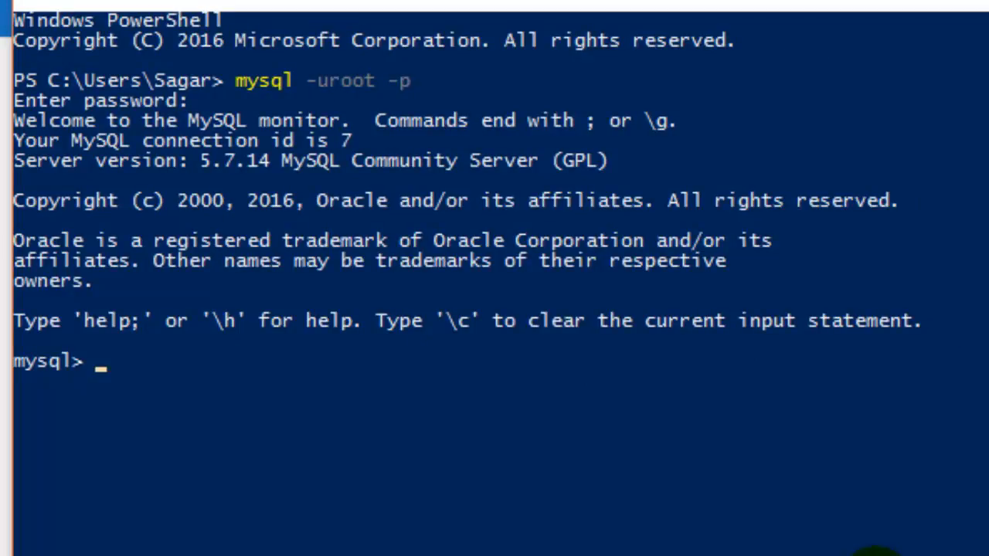
Enter show databases; to list information_schema, deals, mysql, performance_schema and sys.
{"action": "type", "text": "show"}
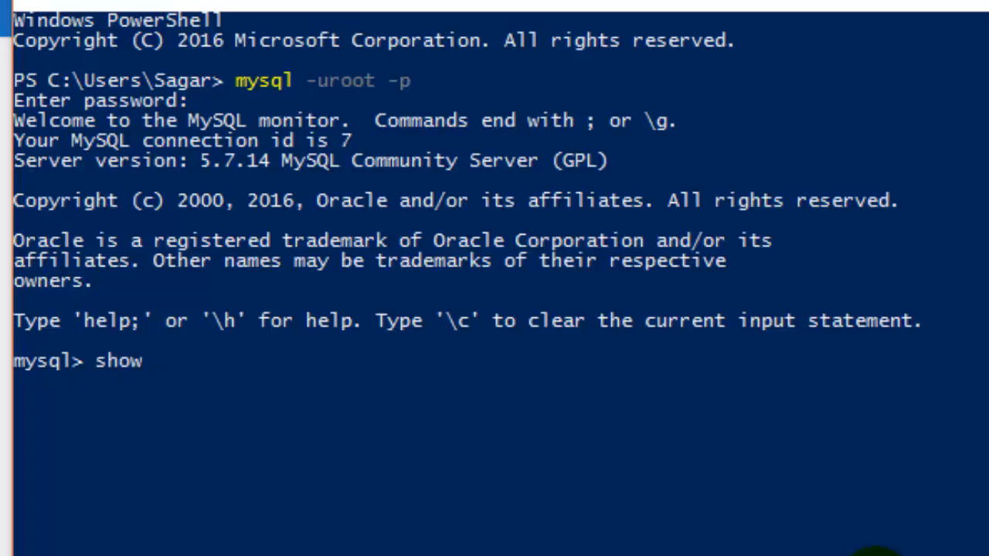
{"action": "type", "text": "databases();"}
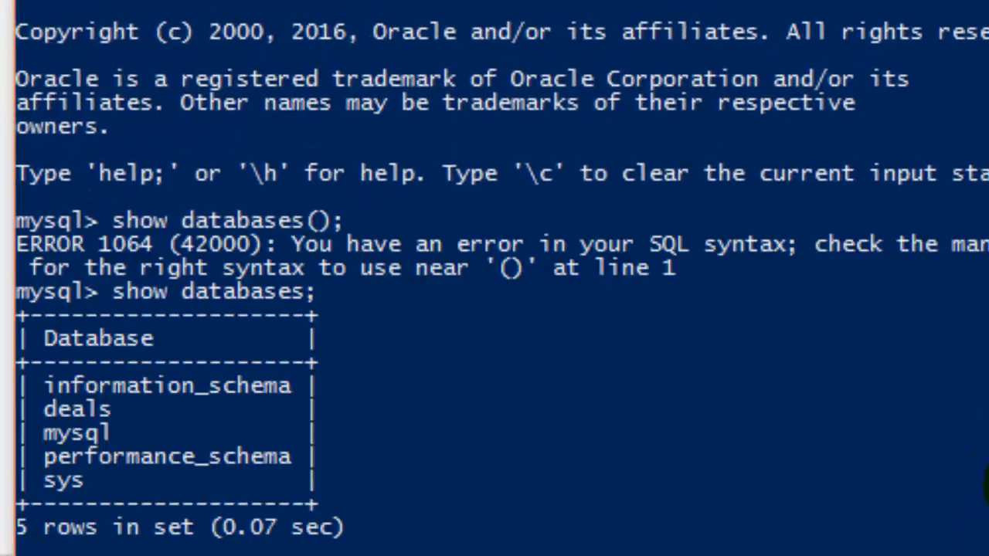
{"action": "mouse_move", "coordinate": [251, 510]}
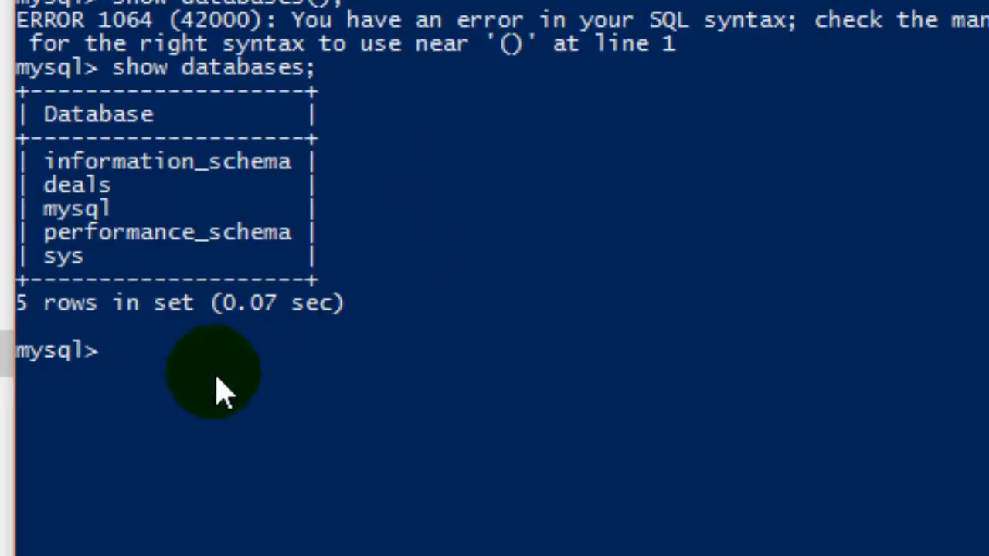
{"action": "mouse_move", "coordinate": [49, 464]}
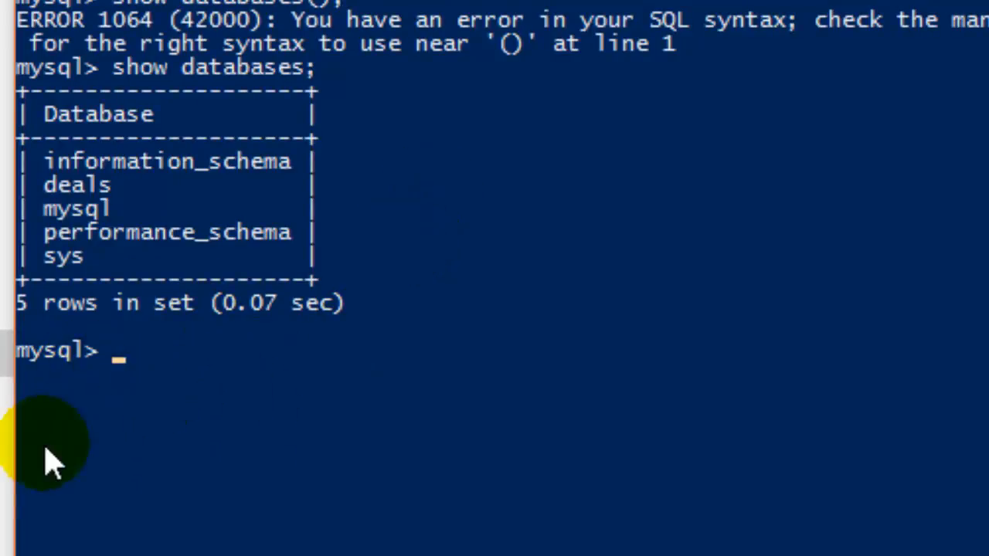
{"action": "mouse_move", "coordinate": [765, 136]}
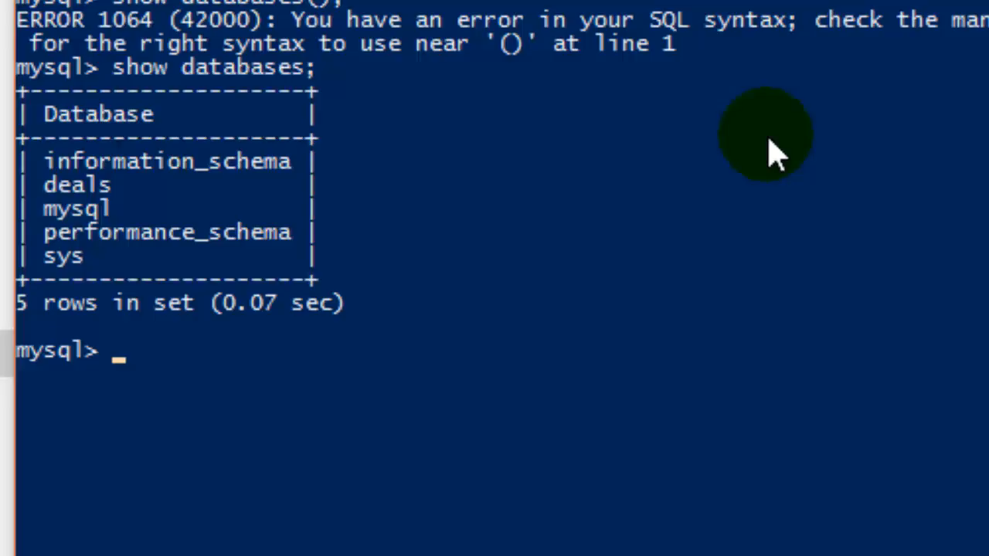